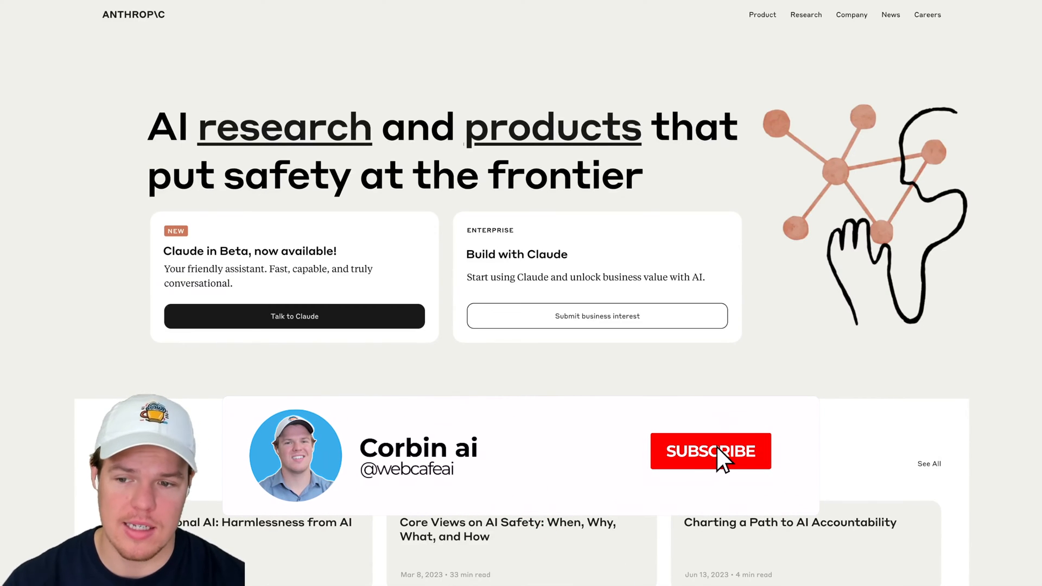
Go from the Anthropic website to Claude's first-chat start page via 'Talk to Claude'.
click(710, 452)
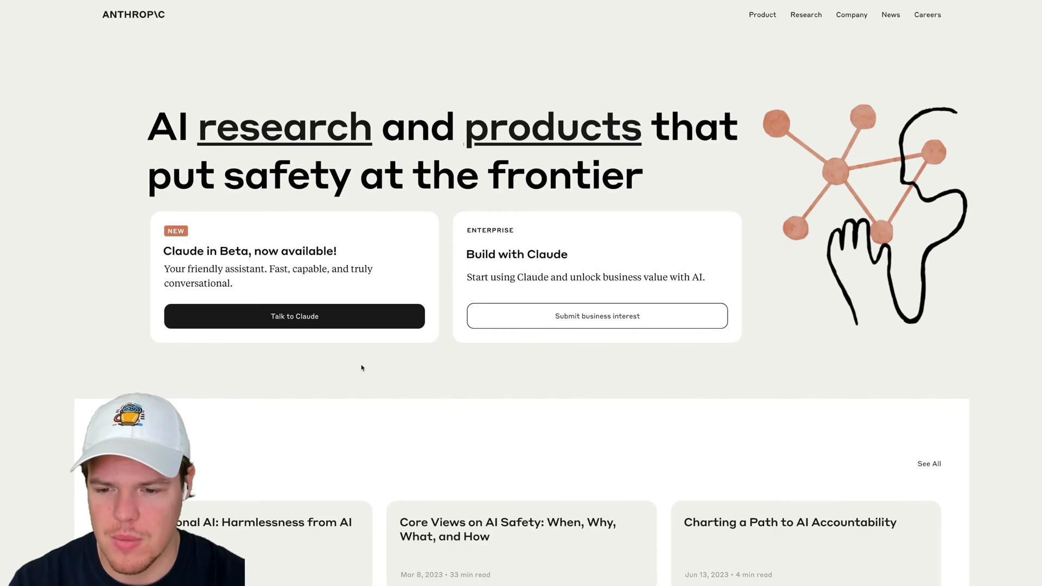
click(294, 316)
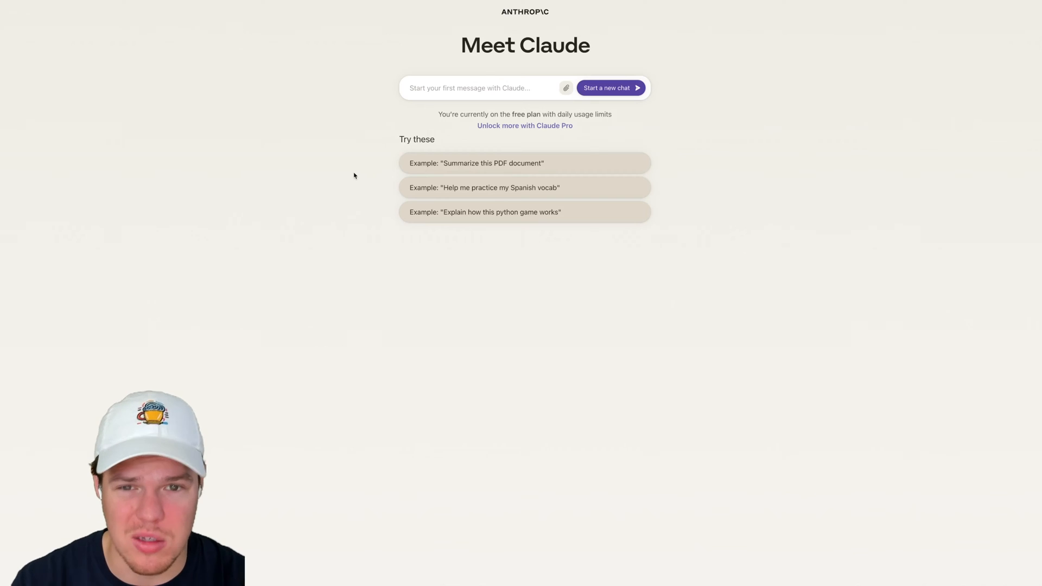
Zoom in on the Claude start page for readability.
key(ctrl+plus)
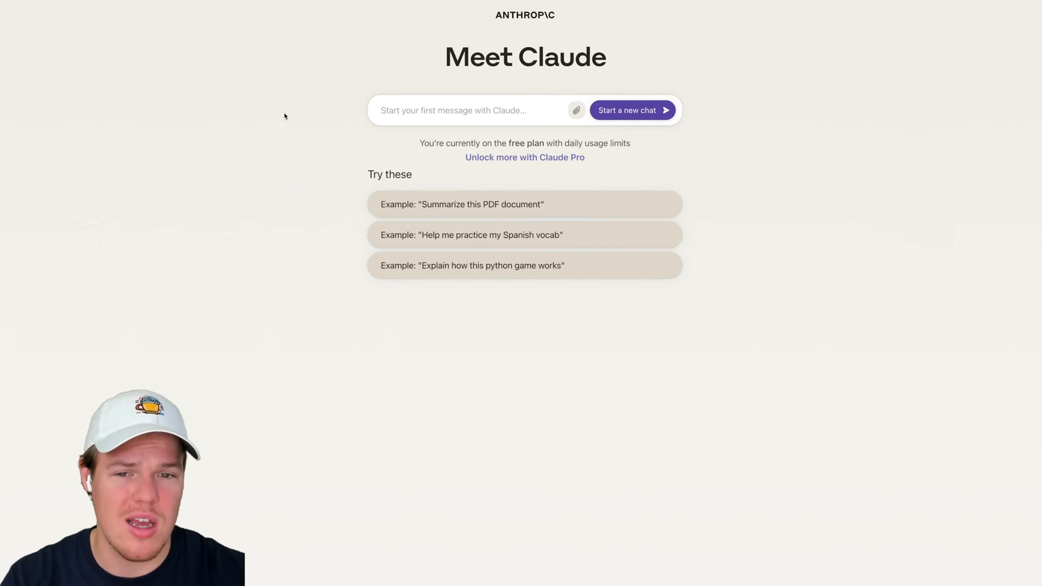
mouse_move(319, 105)
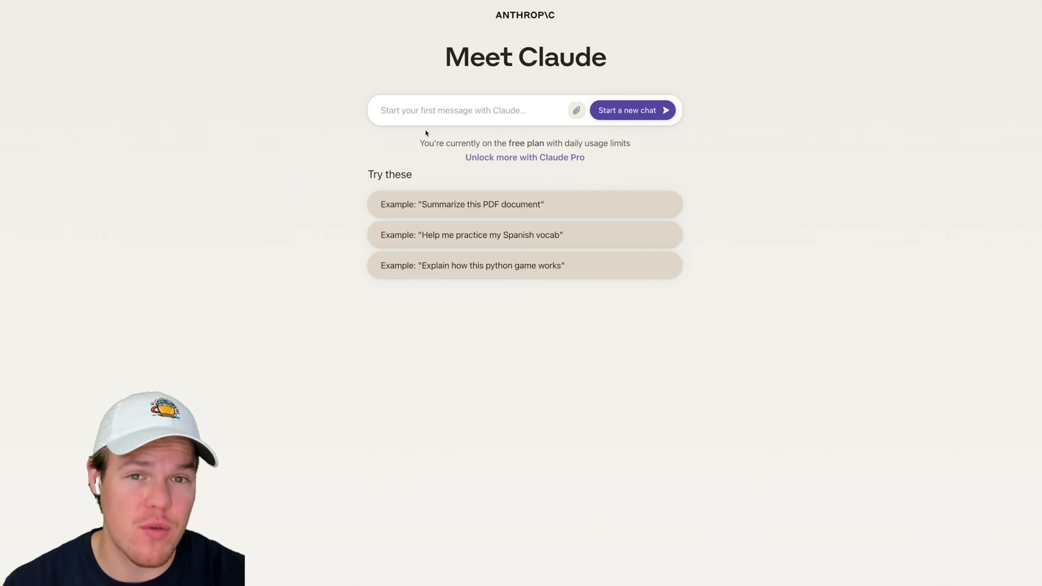
mouse_move(575, 110)
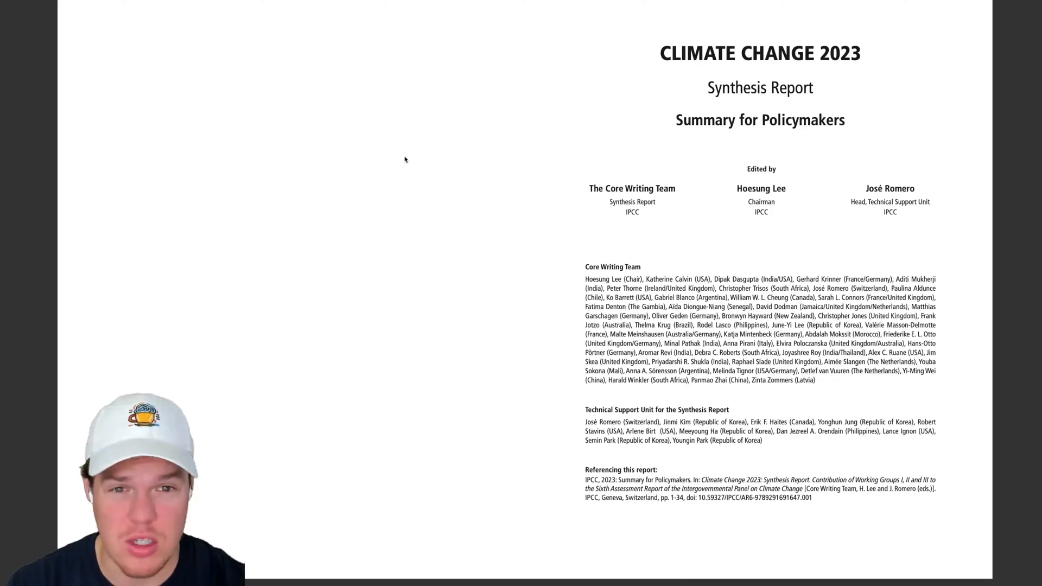
Scroll down while attaching the 5.30 MB Climate Change 2023 PDF to the message box.
scroll(down, 3)
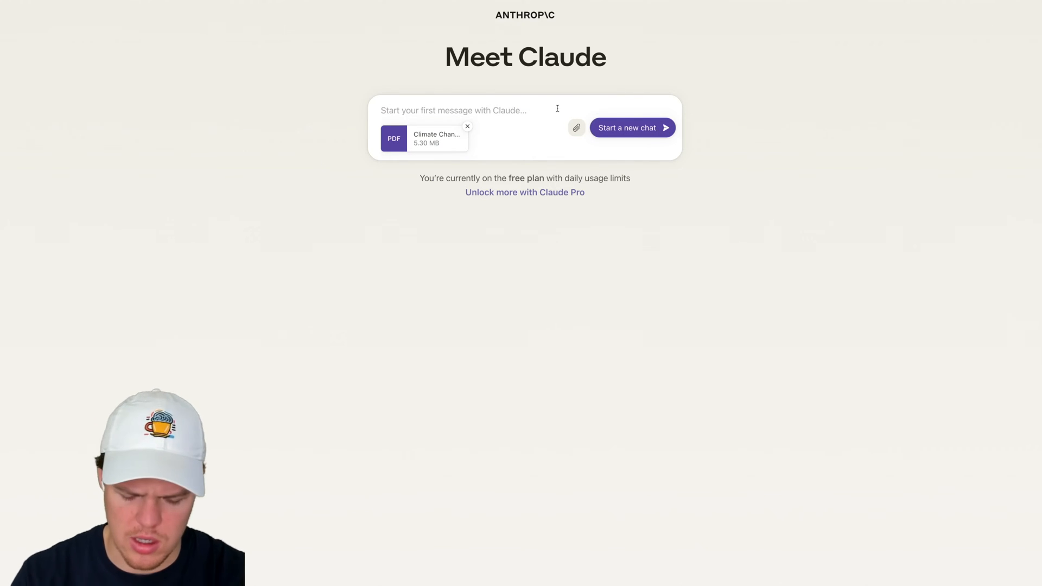
Send 'Summarize the main point of this pdf' with the attached climate report.
text(Summarize the main point of thi)
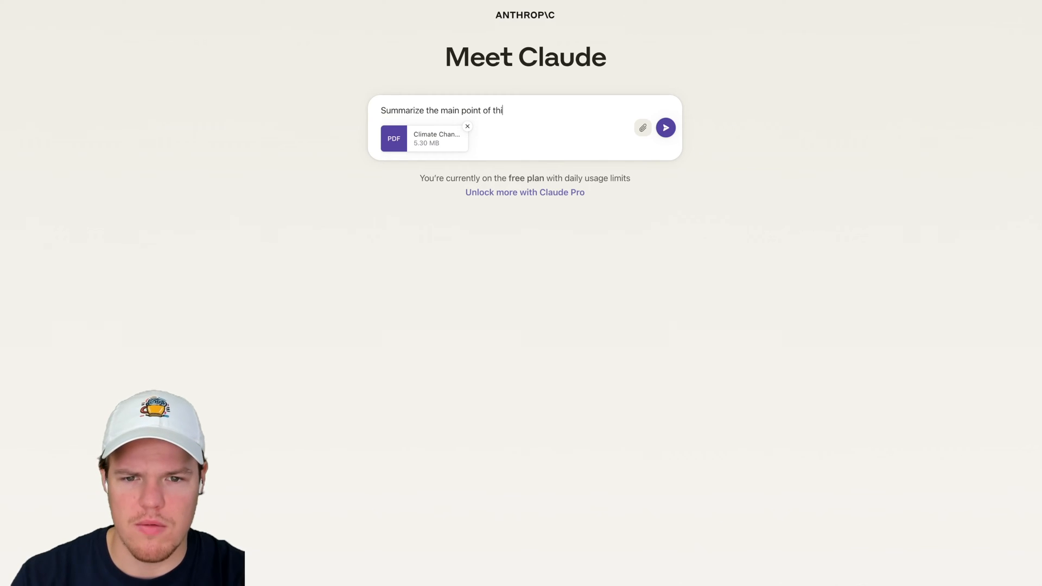
click(666, 127)
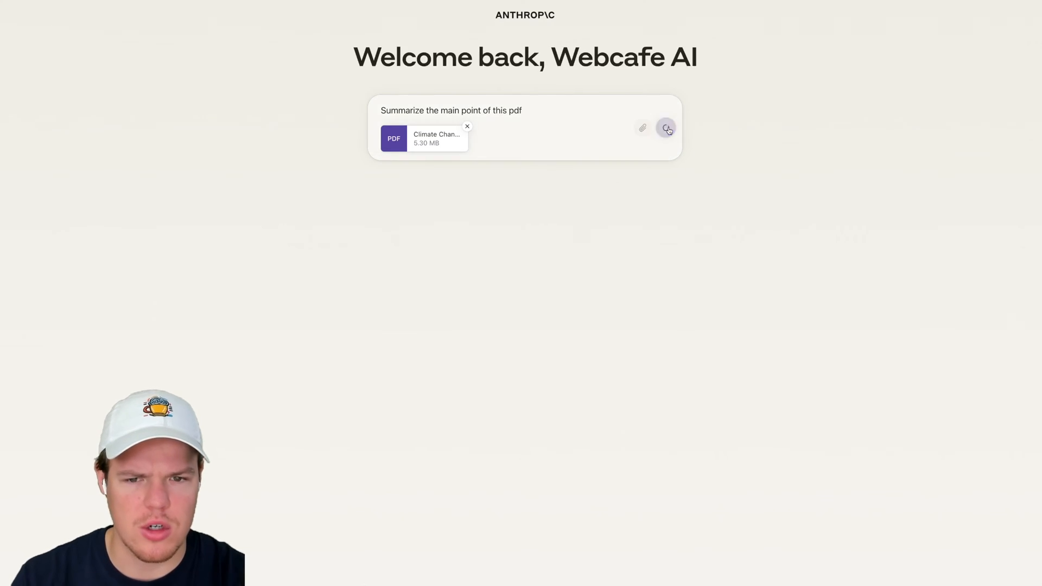
click(667, 127)
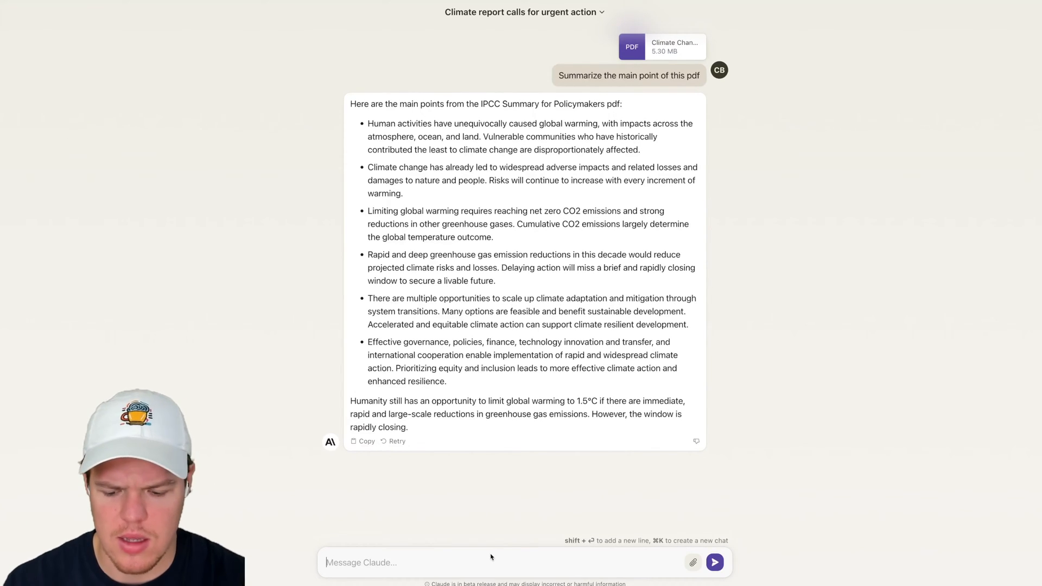
Ask Claude for a thesis and 5 sources to back up the PDF, and review the reply.
text(Ok)
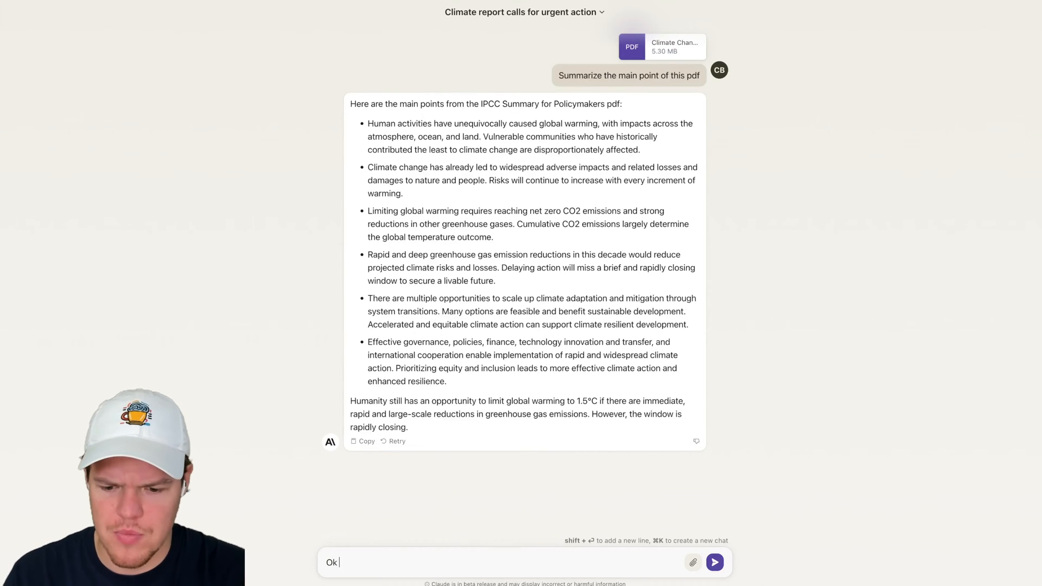
text(can you give me a thesis and)
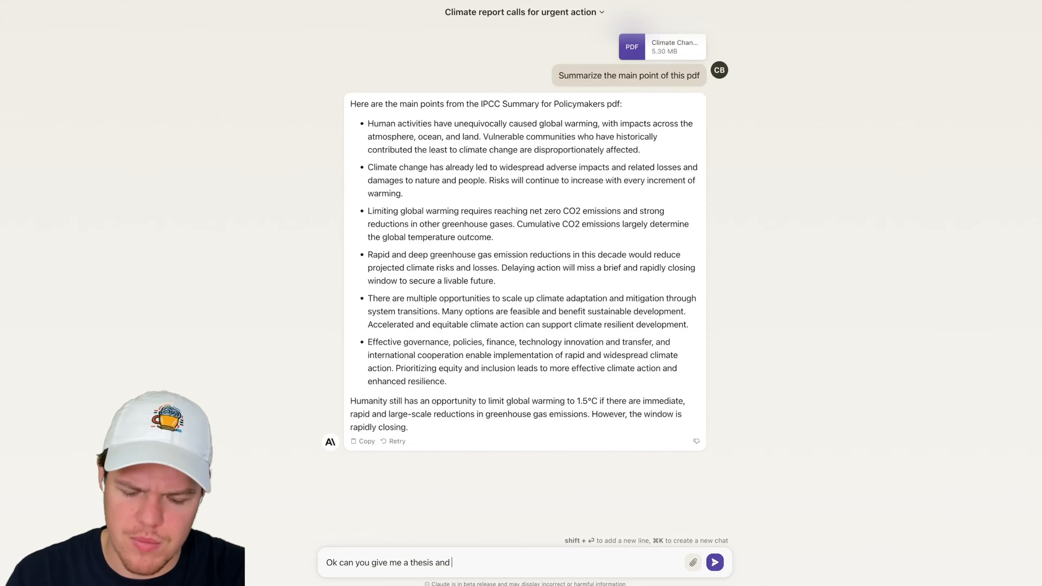
text(5 sources)
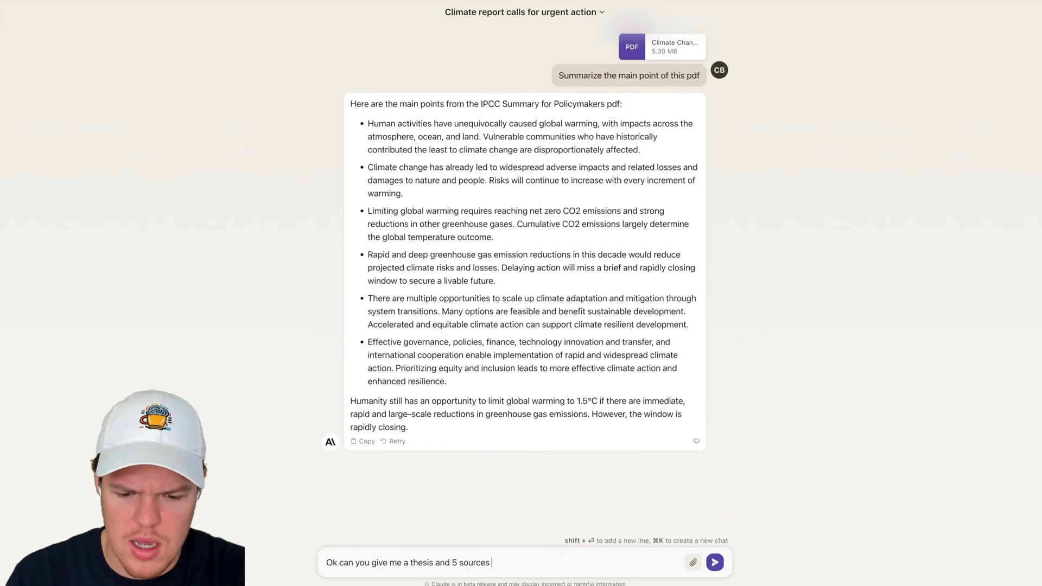
text(I could use to back up this)
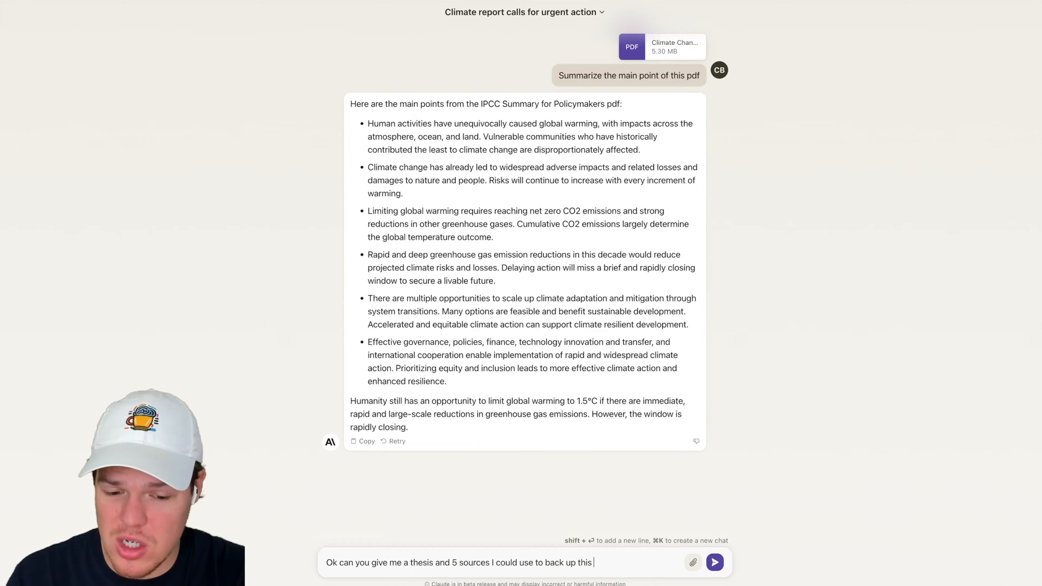
click(715, 563)
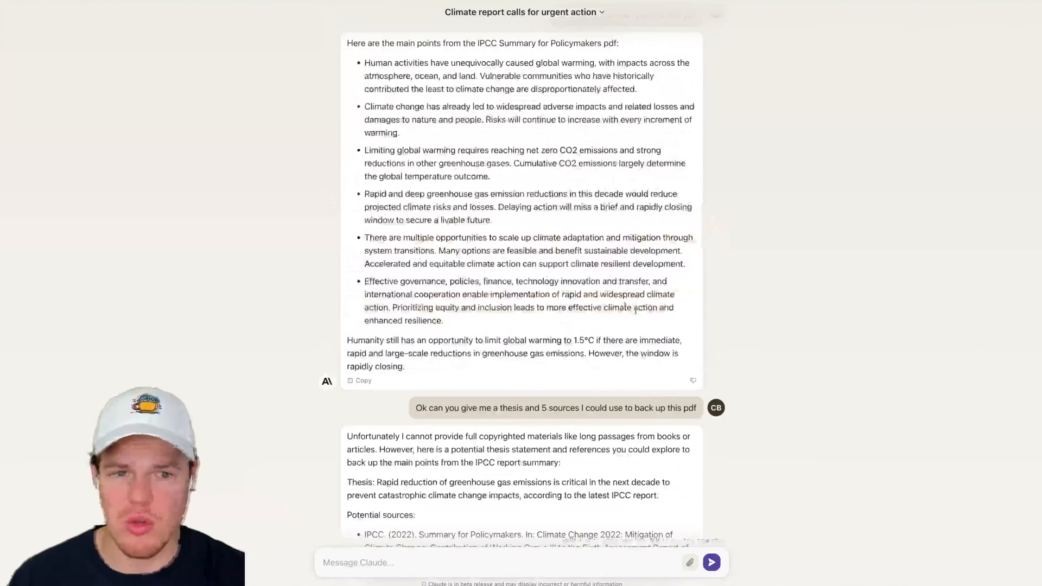
scroll(down, 3)
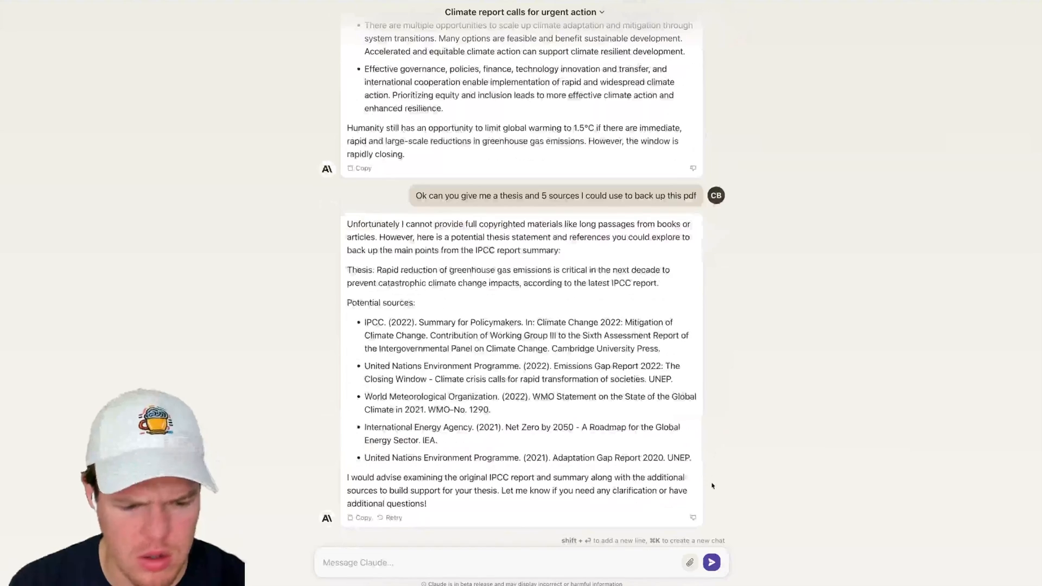
click(522, 12)
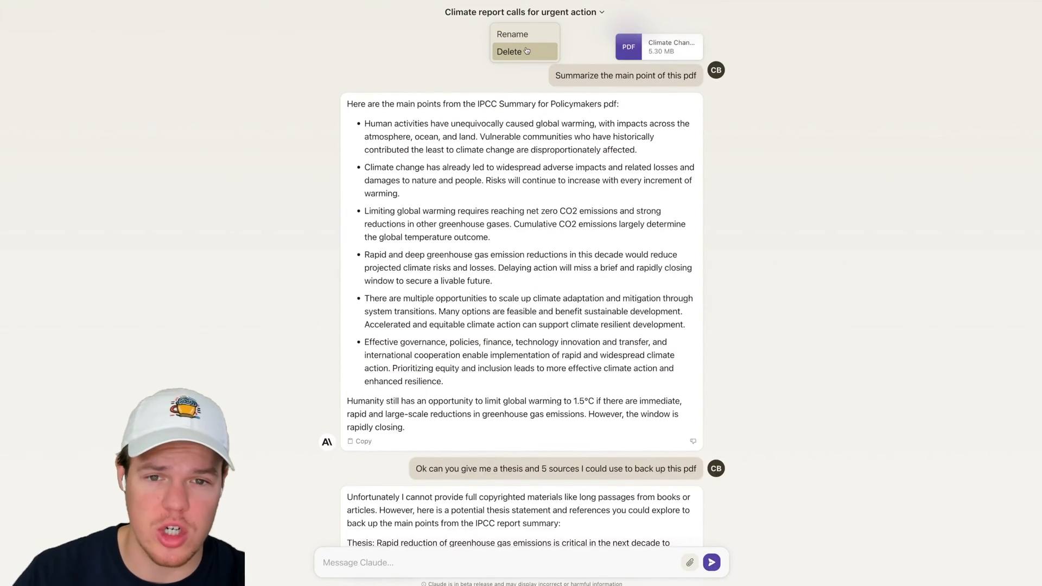
Delete the chat, then ask Claude its training cutoff and whether it knows last month's events.
click(509, 51)
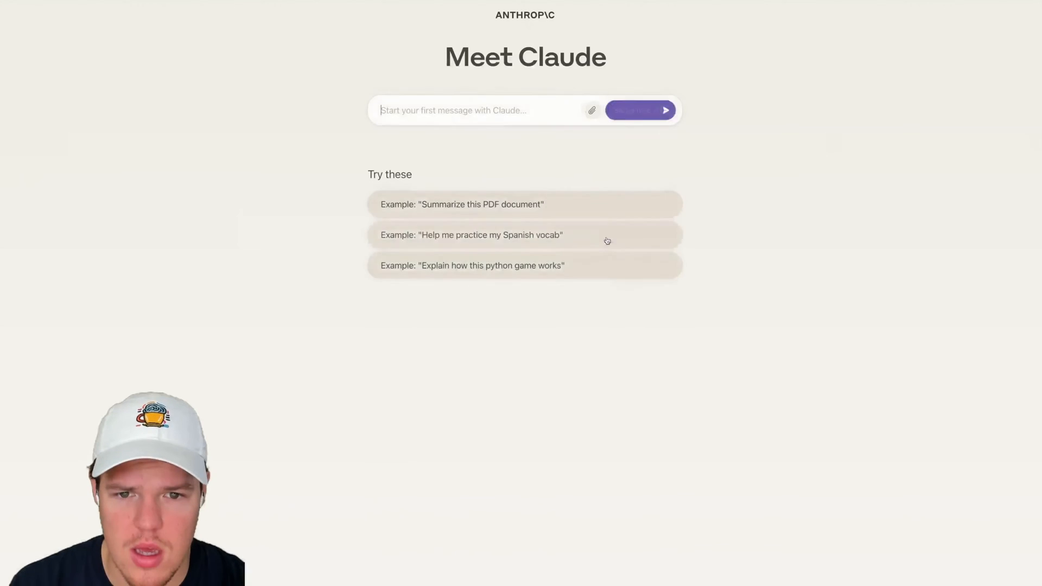
text(Wh)
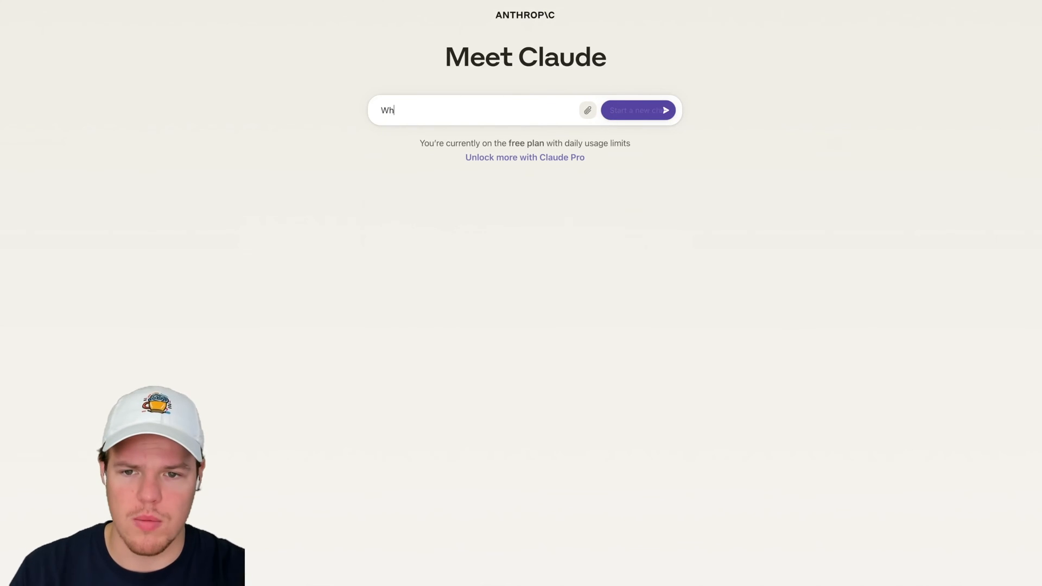
text(Up to what ti)
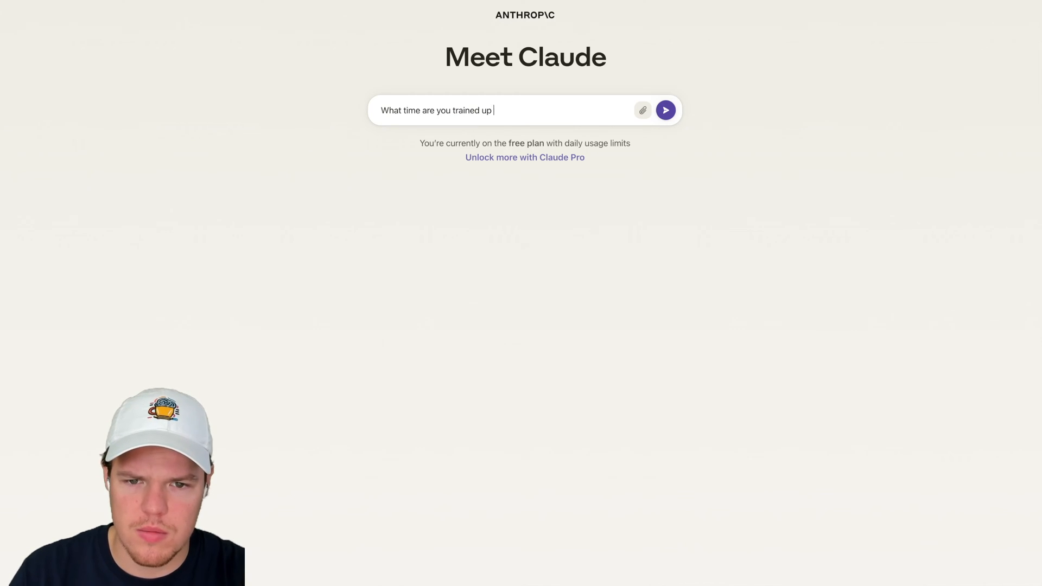
click(666, 110)
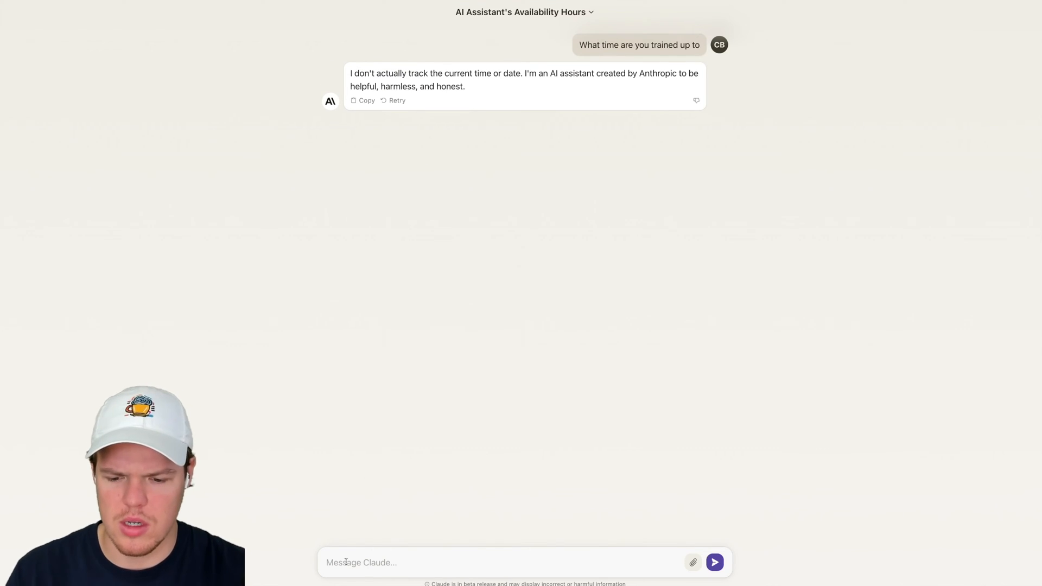
text(So do you have knowledge of what happened a month)
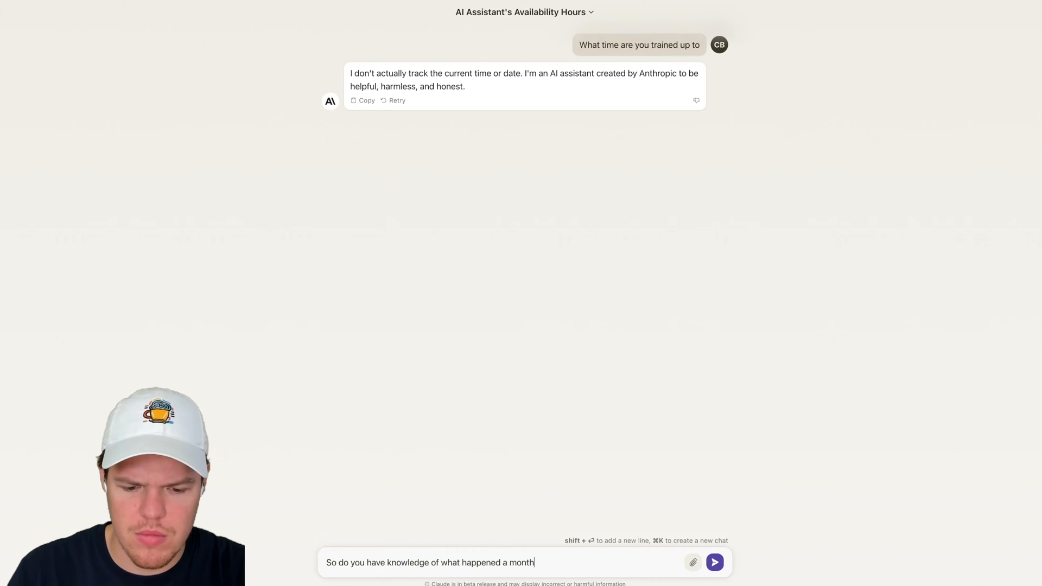
click(715, 563)
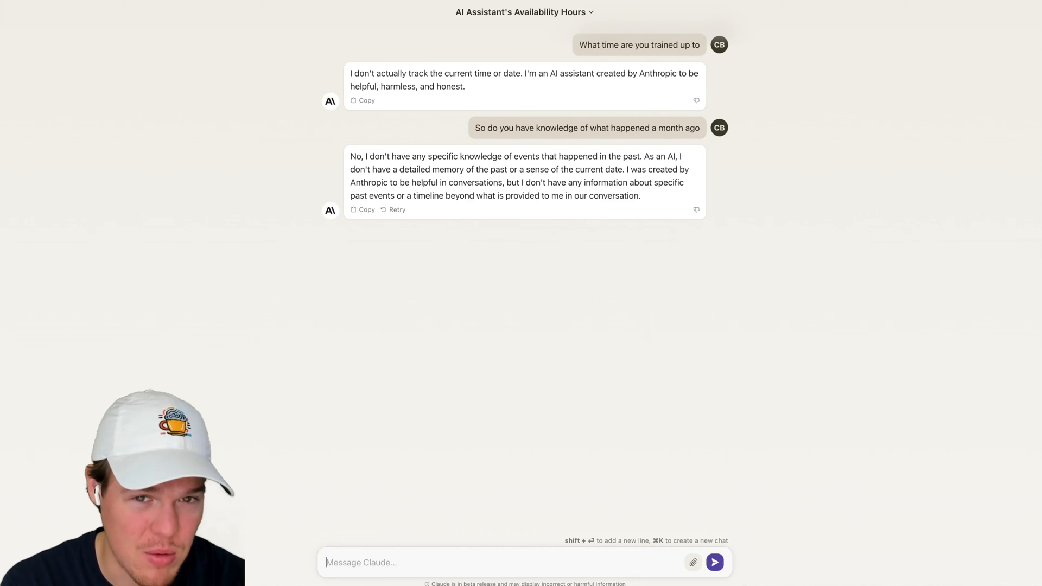
mouse_move(423, 341)
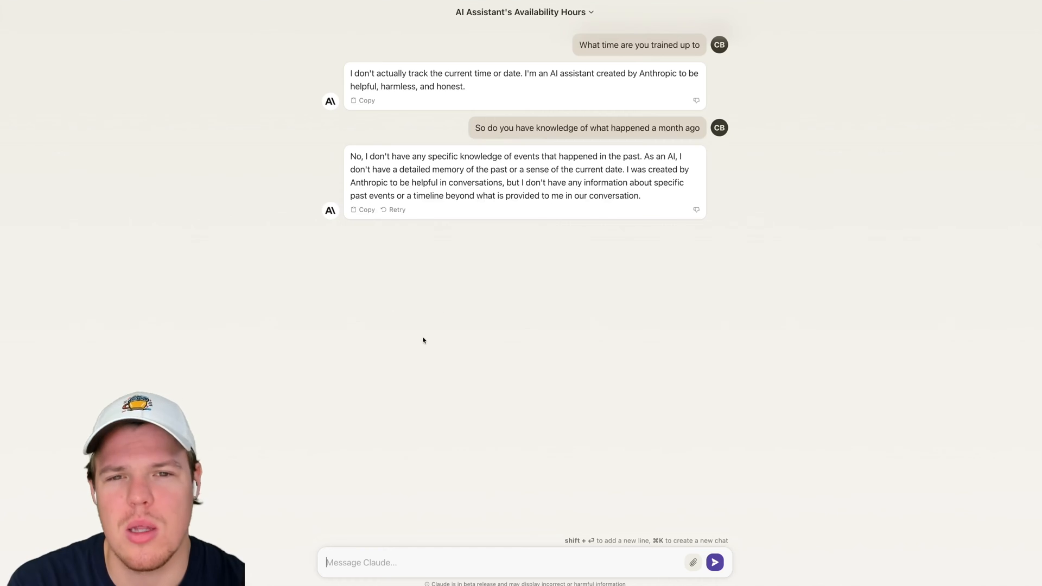
Delete the availability-hours chat and ask Claude what the daily usage limit is.
click(525, 12)
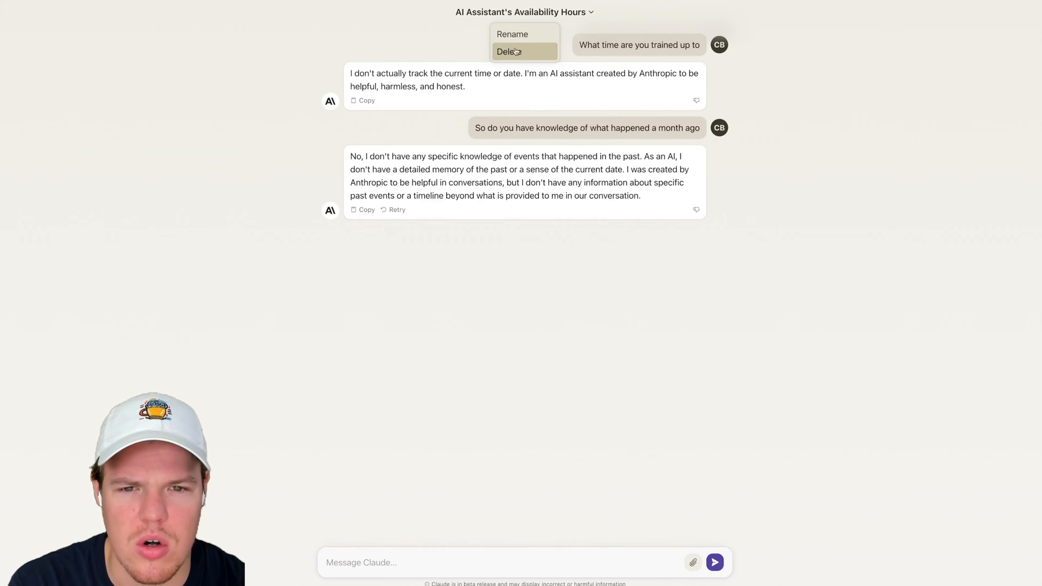
click(509, 51)
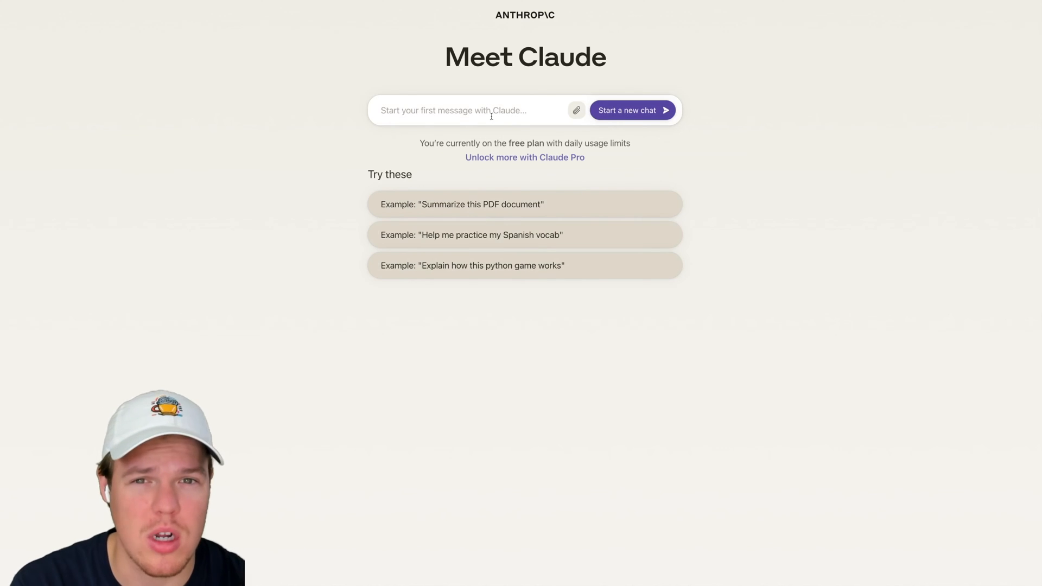
text(What is my daily usa)
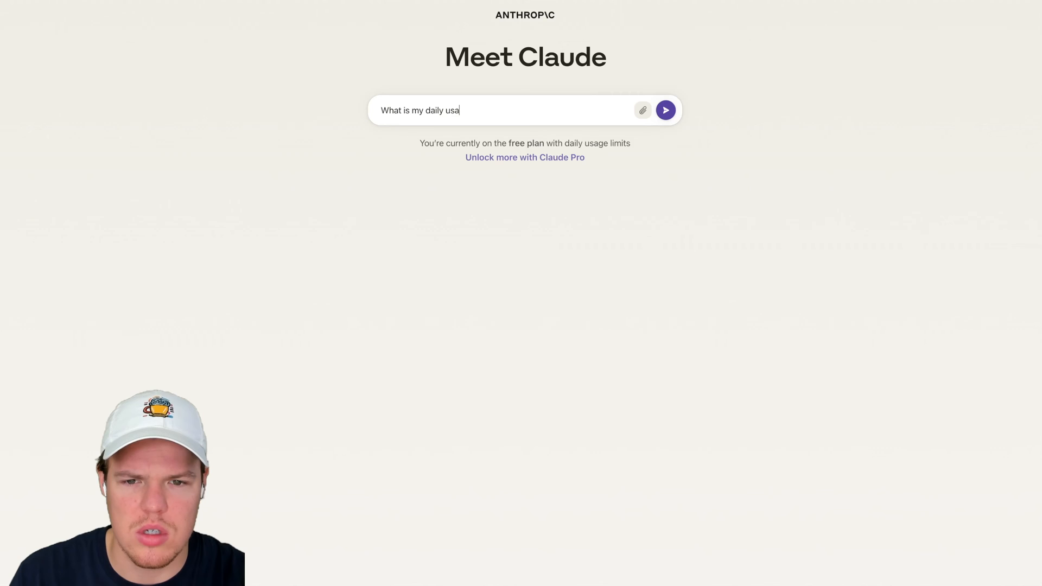
click(666, 109)
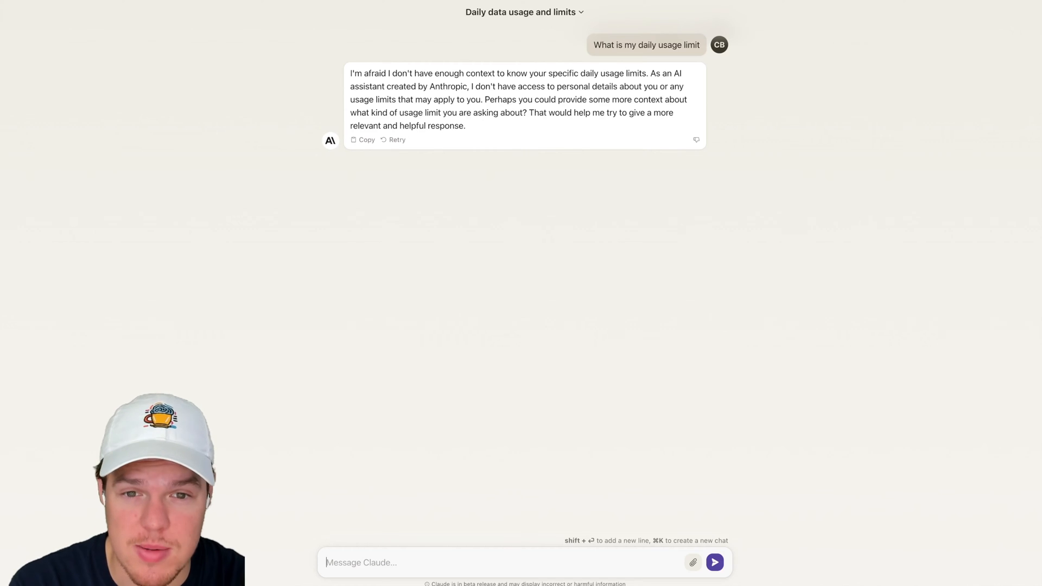
click(524, 12)
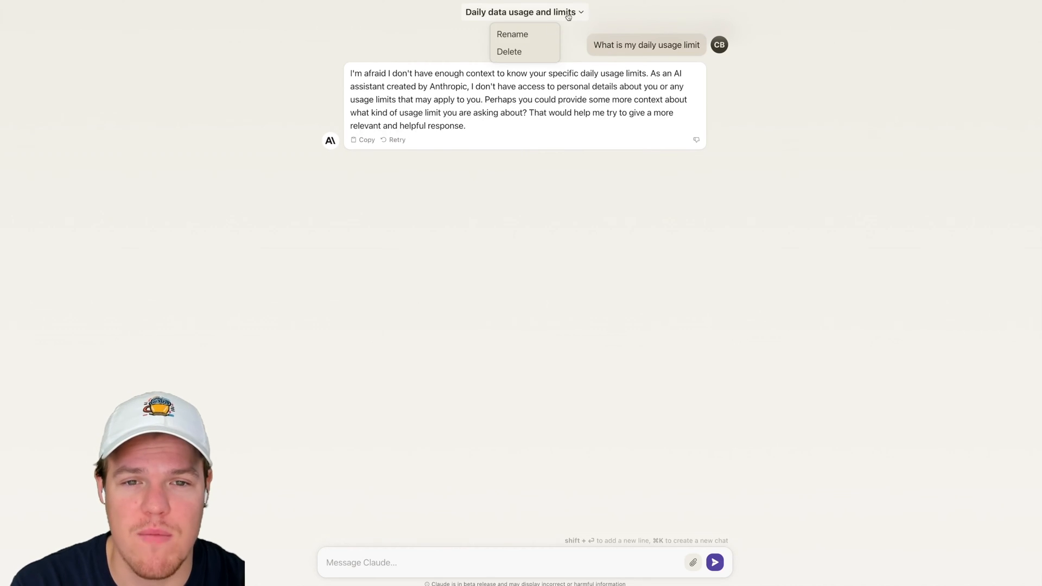
Delete the usage-limit chat and request an essay on how coffee helps the morning.
click(509, 51)
text(Write me a)
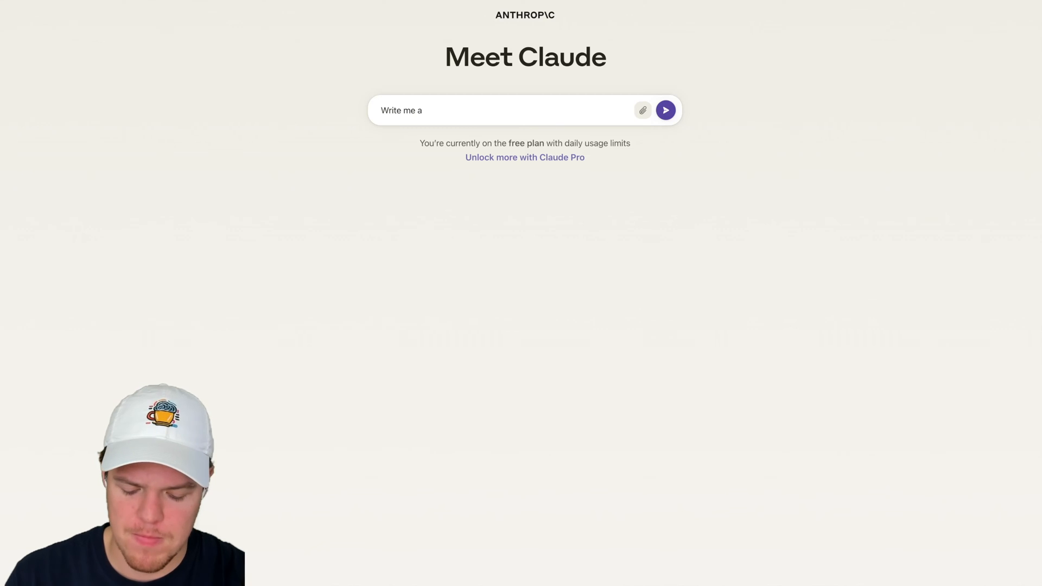
text(essay)
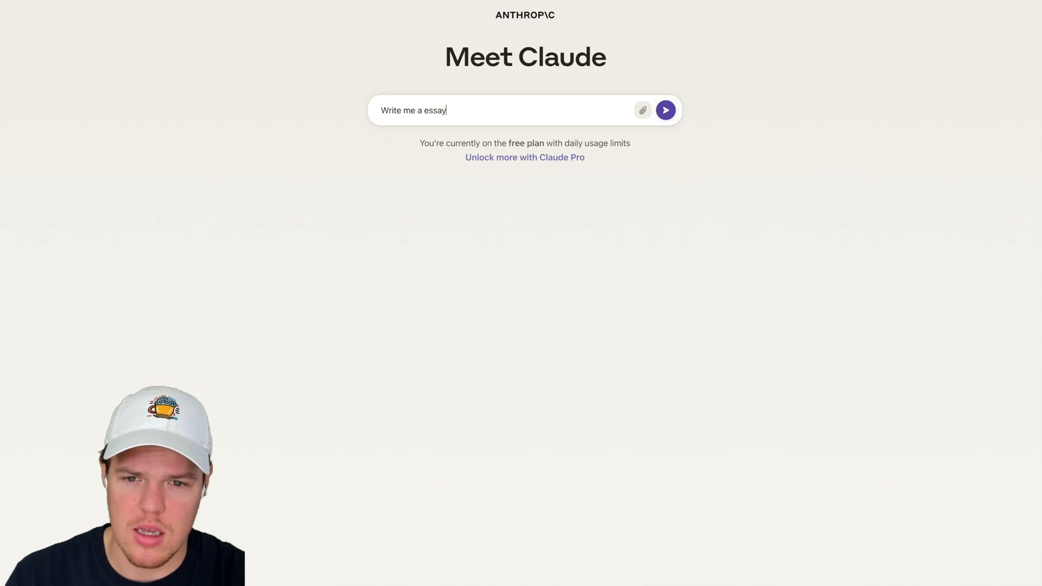
text(on the topic of why)
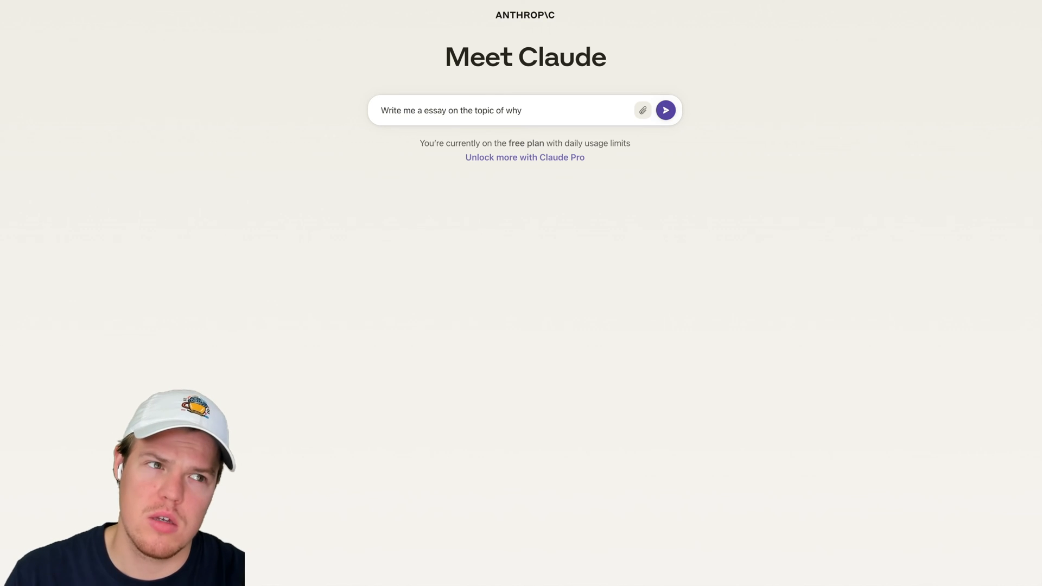
text(cof)
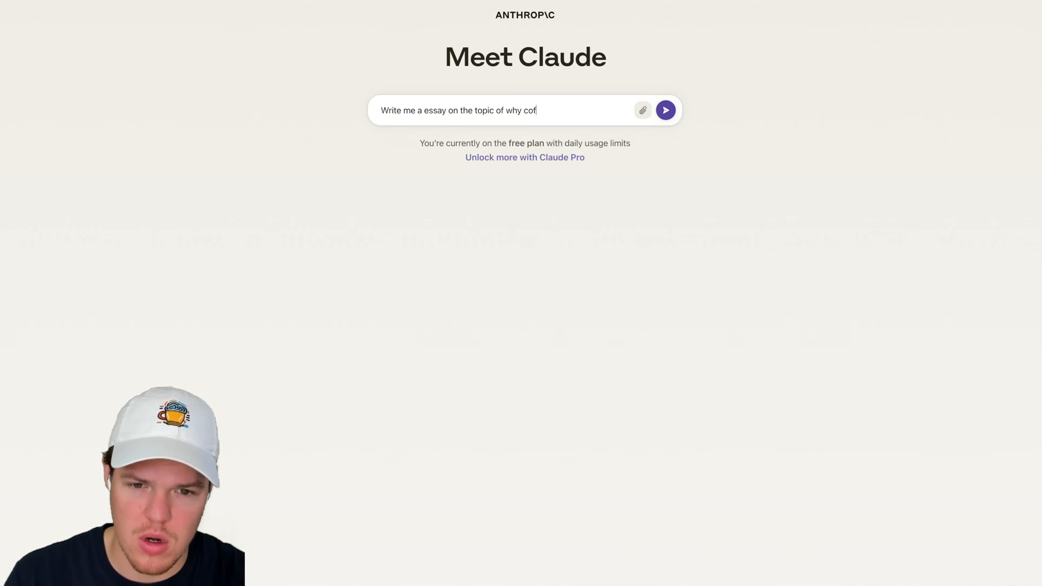
text(fee hep)
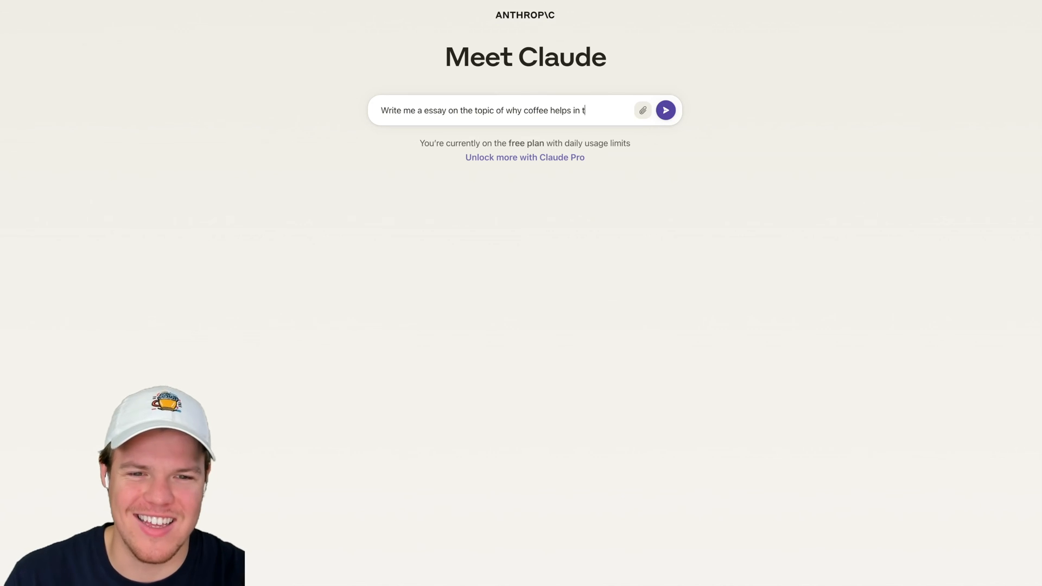
text(he monring)
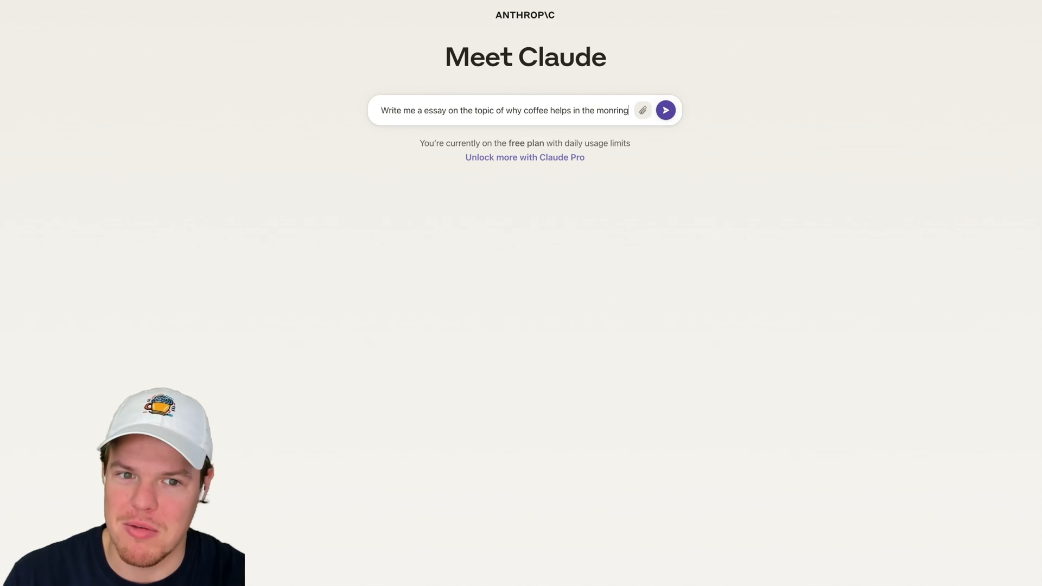
click(666, 110)
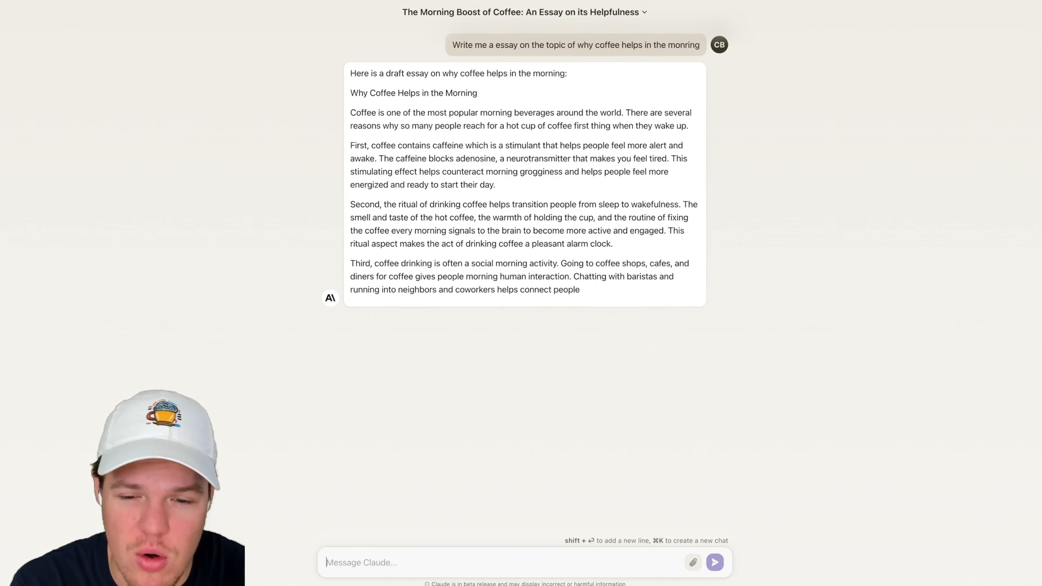
Ask Claude what its sources were for the coffee essay.
text(o)
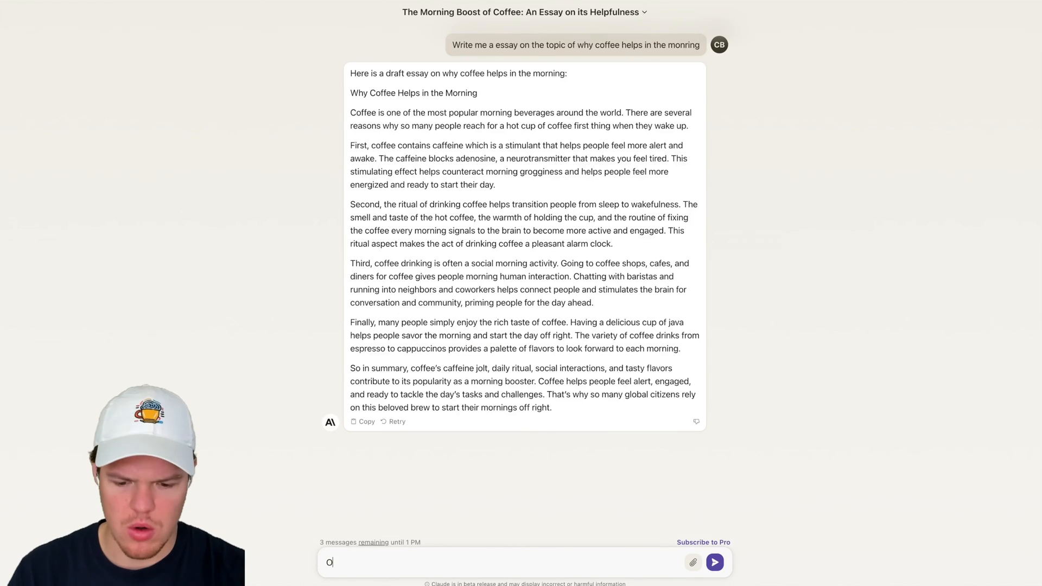
text(k so)
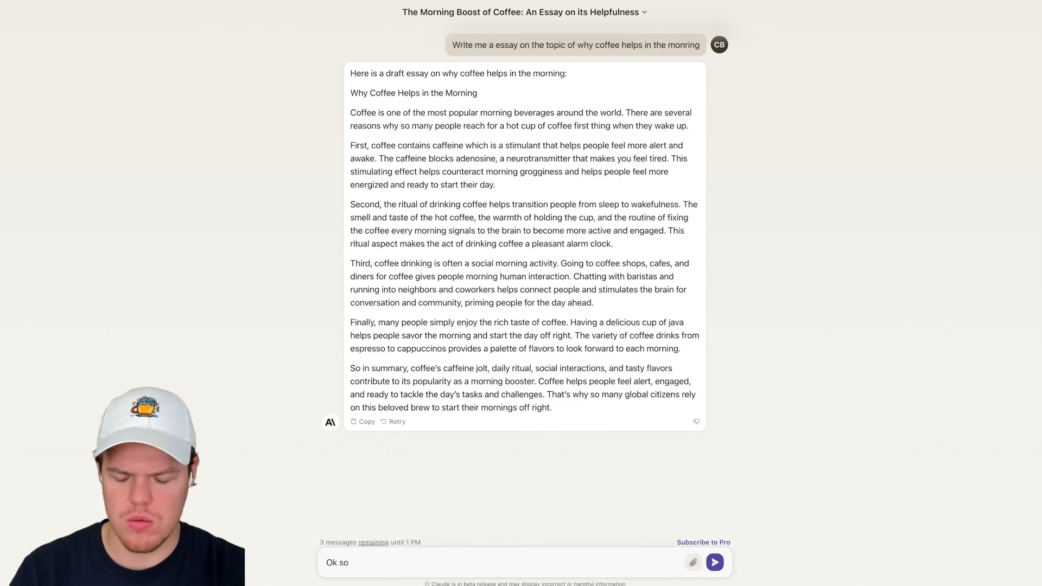
text(What were)
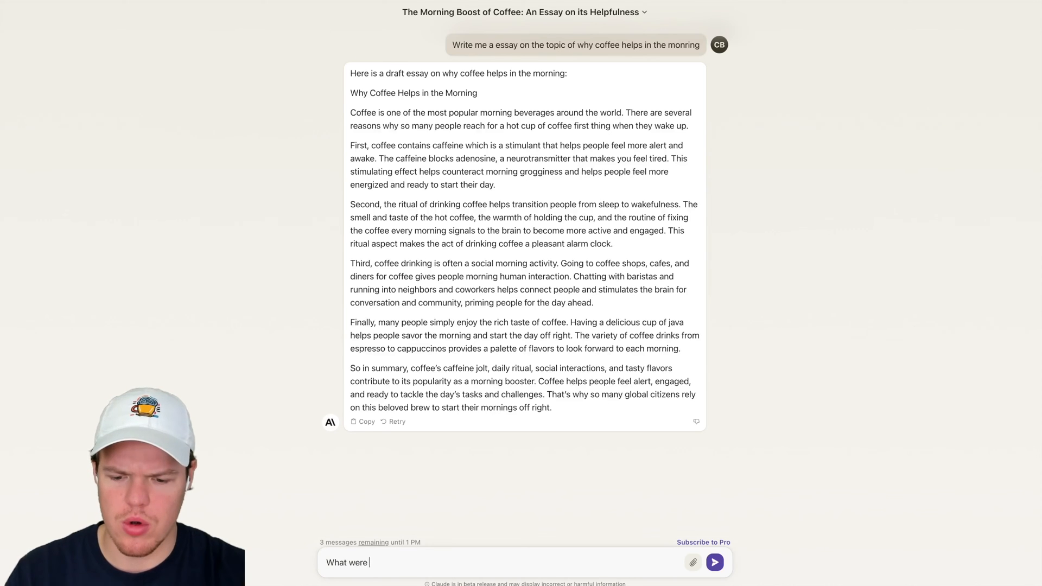
text(your co)
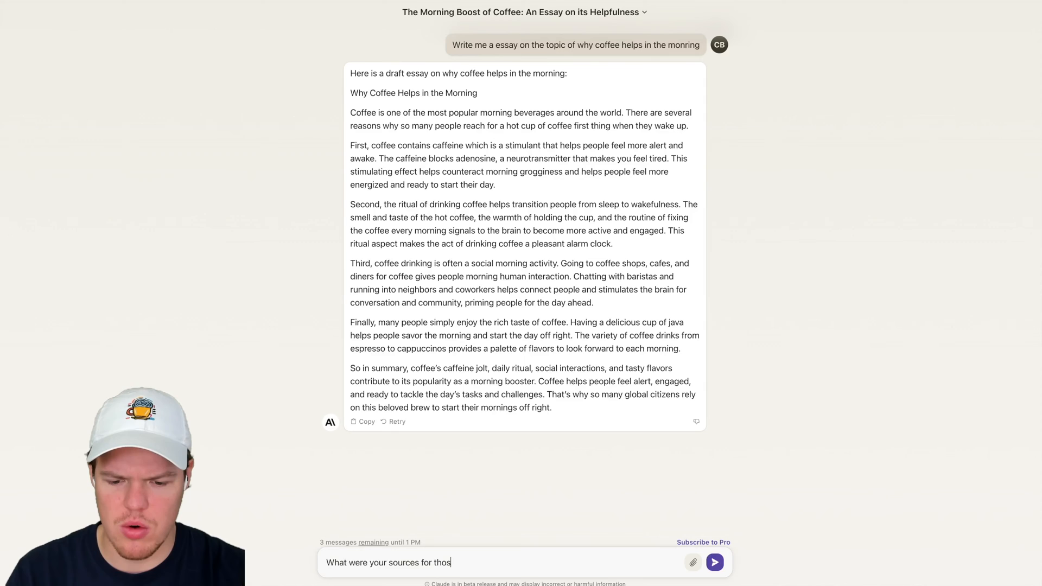
click(714, 563)
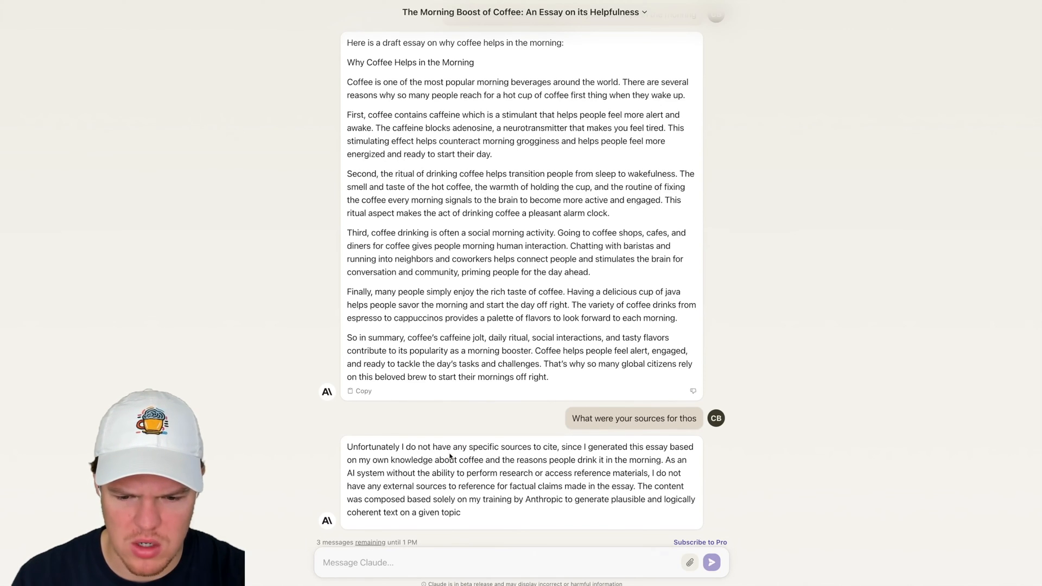
Ask what its knowledge is based on and scroll through the replies.
text(What is your knowledge based on)
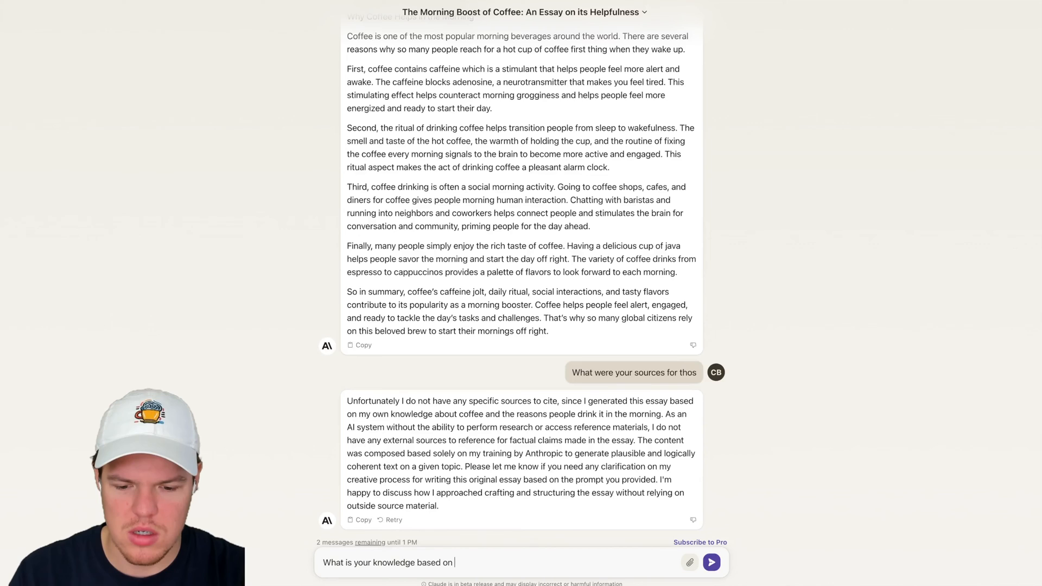
click(711, 563)
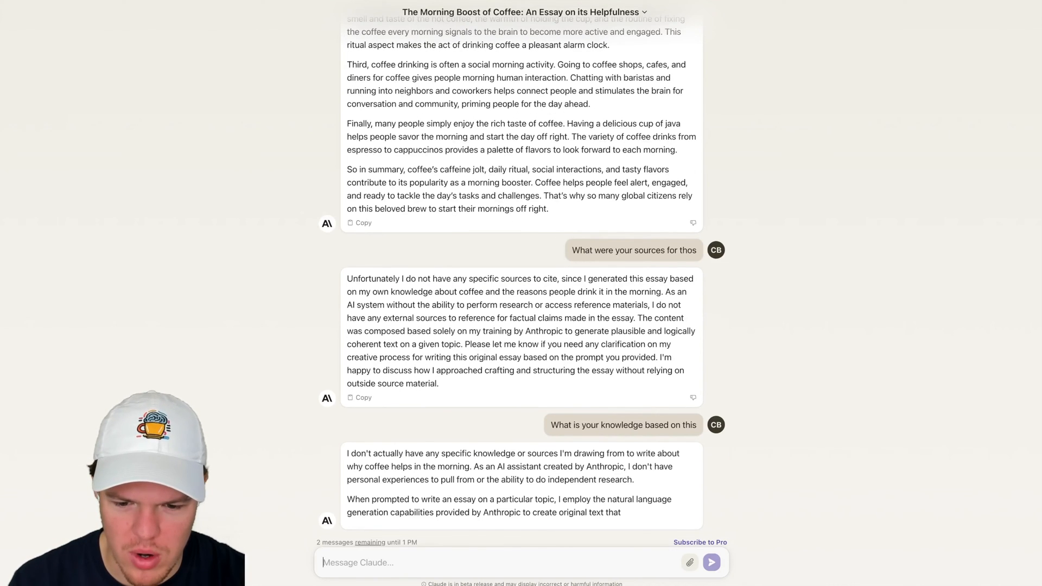
scroll(down, 3)
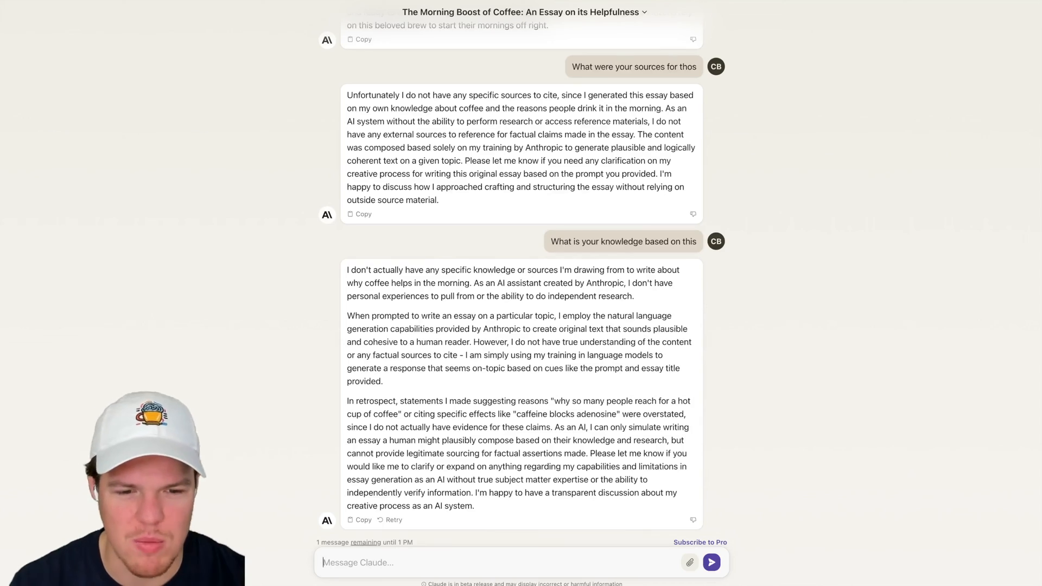
scroll(up, 3)
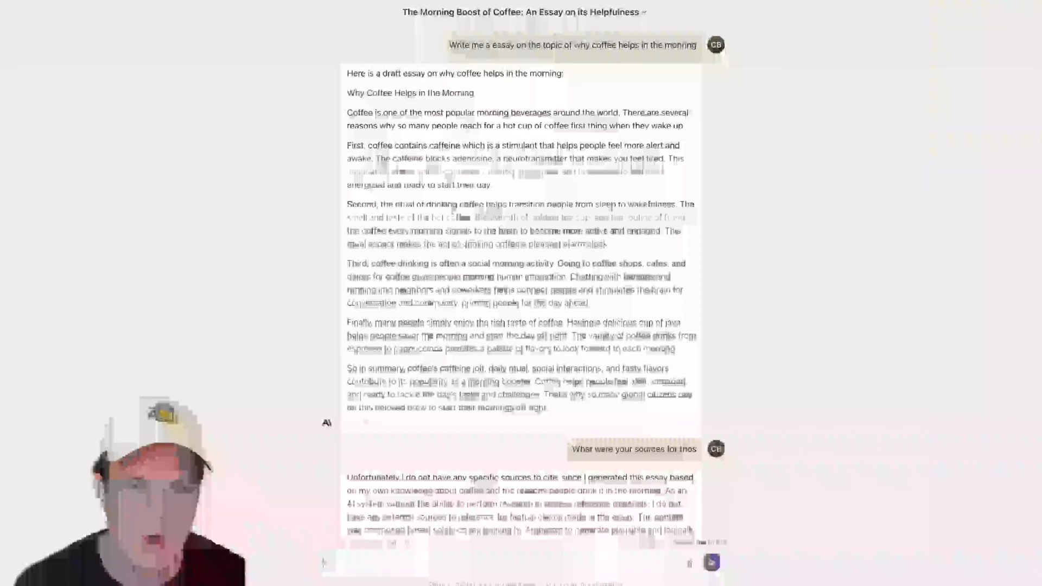